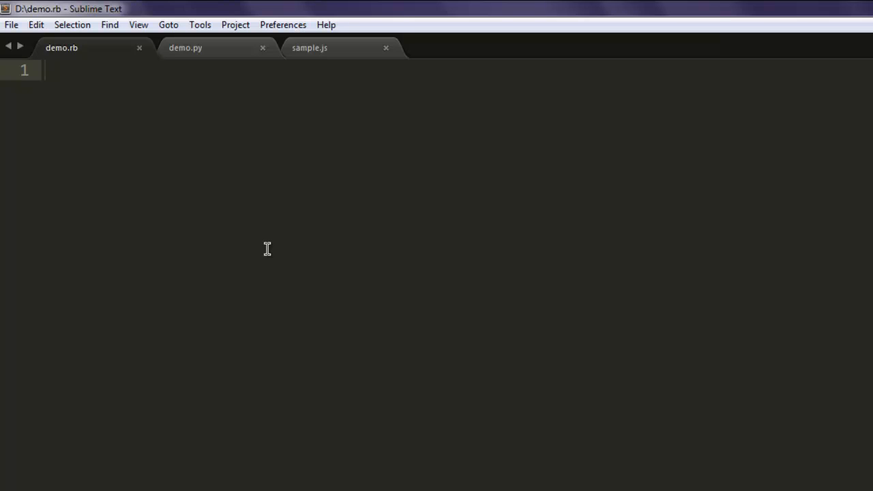
Write require 'socket' and server = TCPServer.open(2000) in demo.rb
type("require")
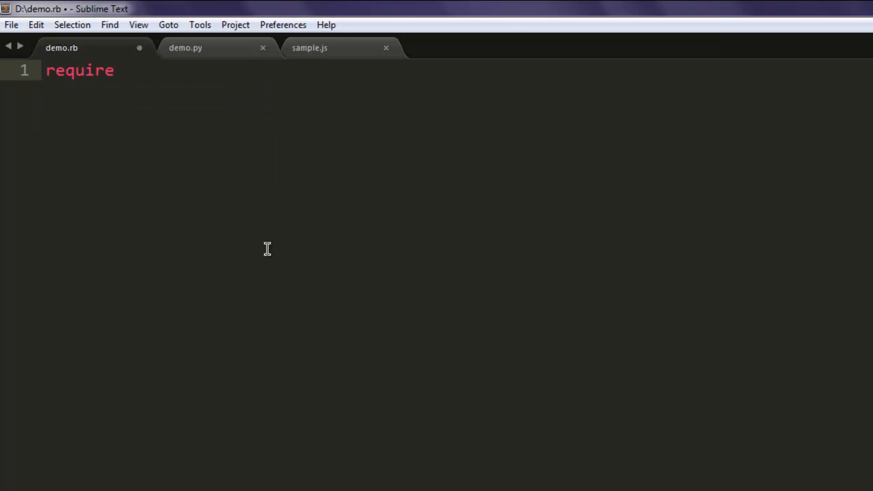
type("'socket'")
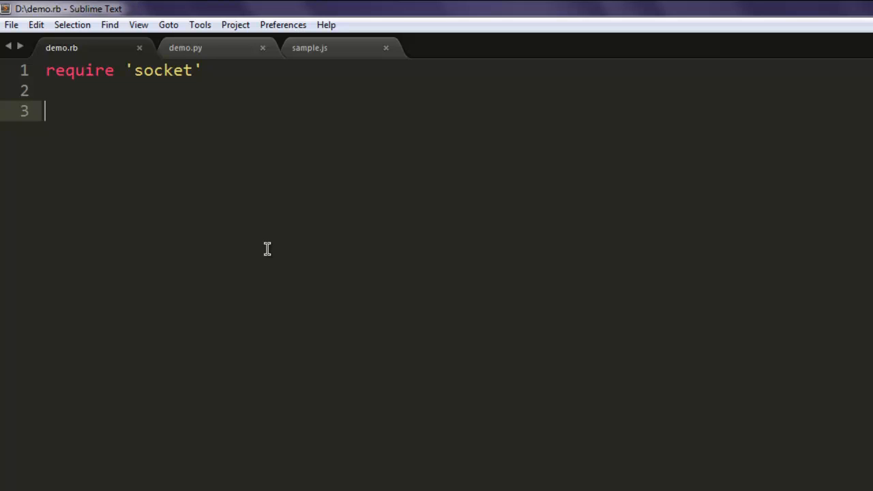
type("server =")
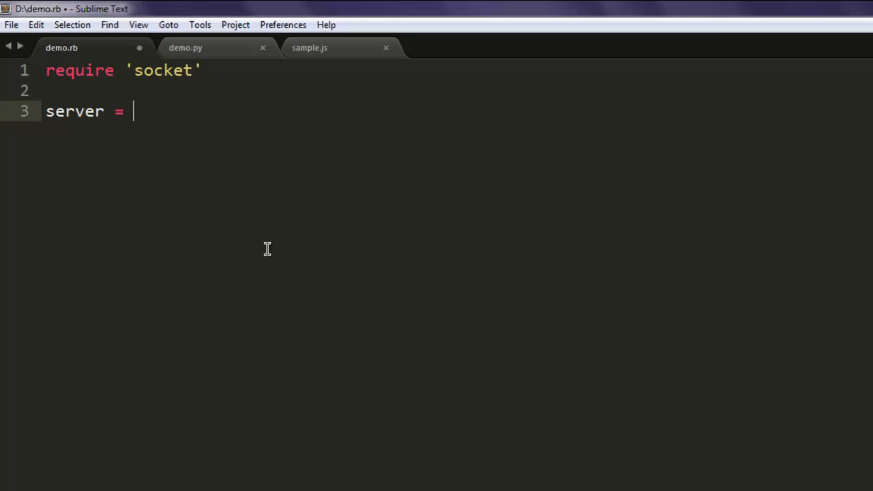
type("TCP")
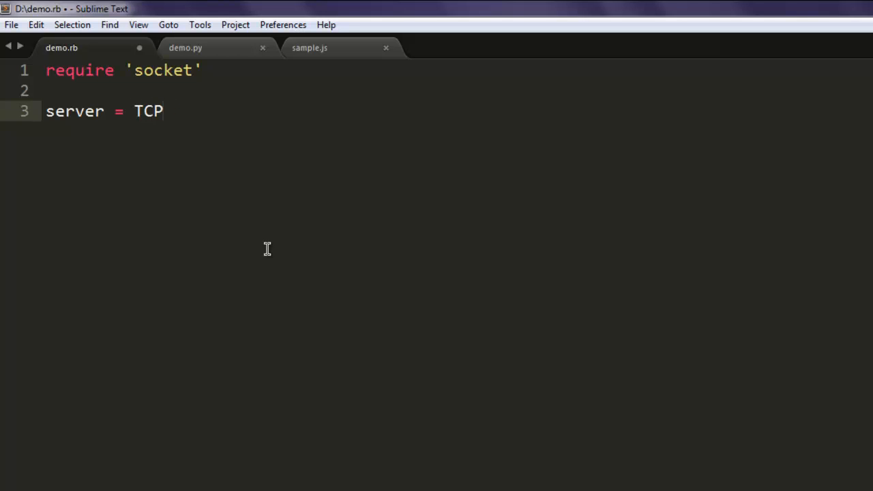
type("Server.")
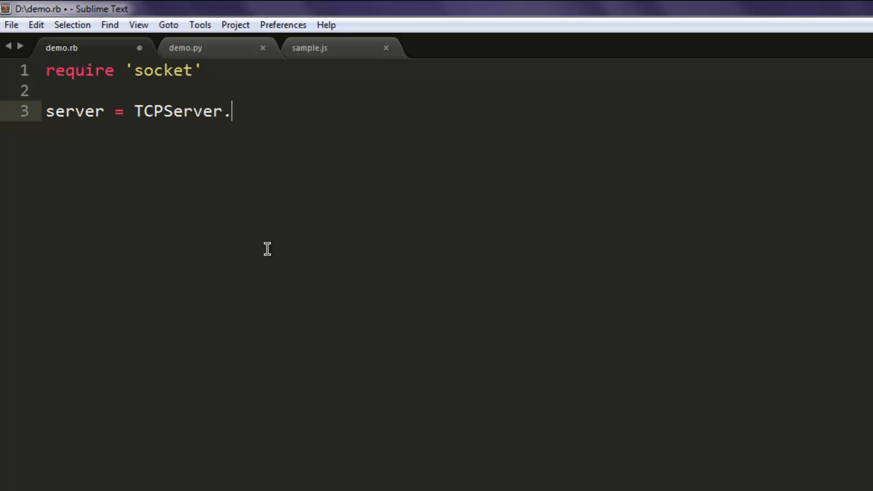
type("open()")
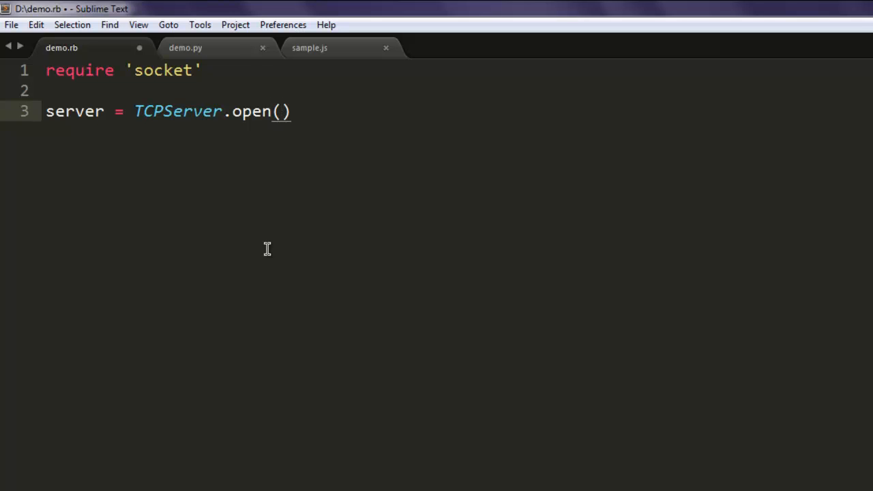
type("2000")
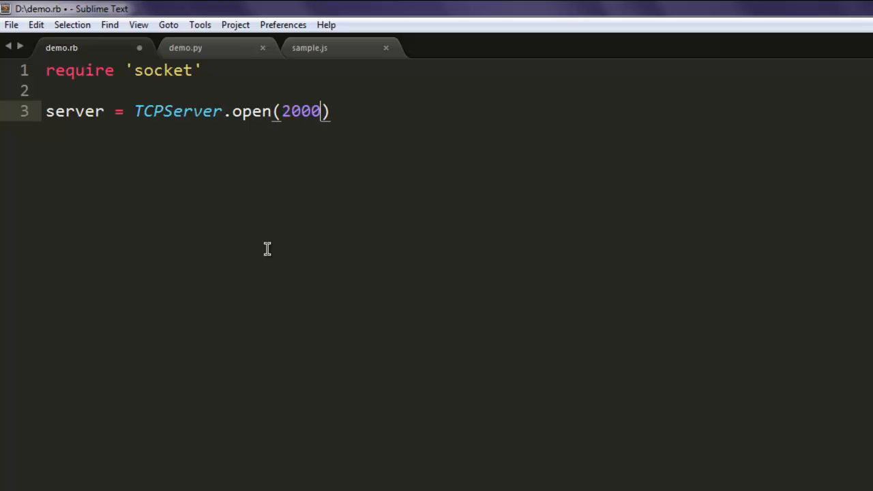
key("Return")
type("loop{")
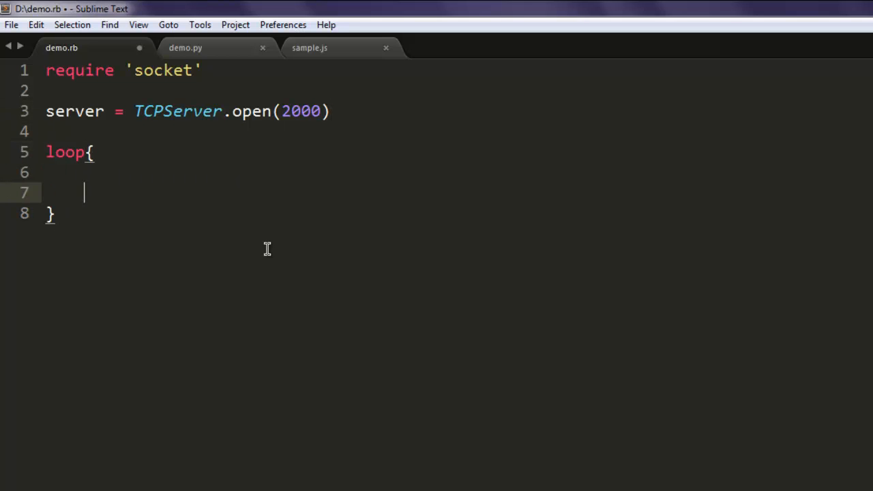
Inside the loop, add client = server.accept
key("Backspace")
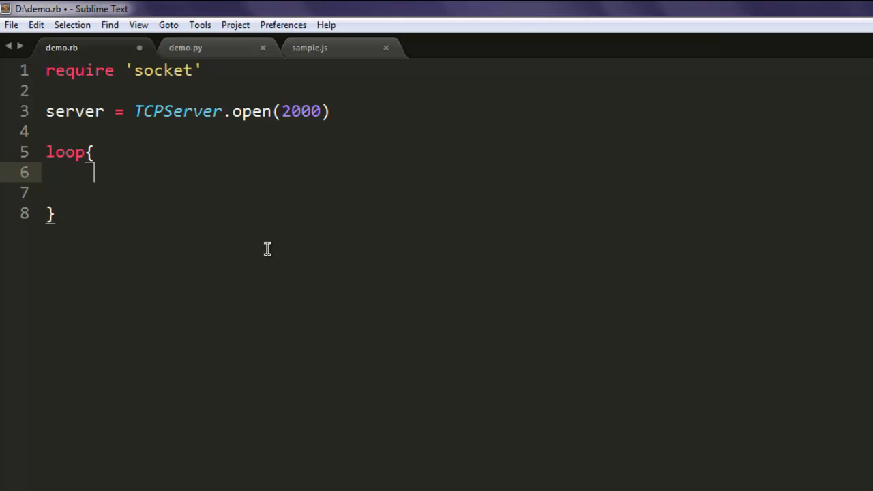
type("cl")
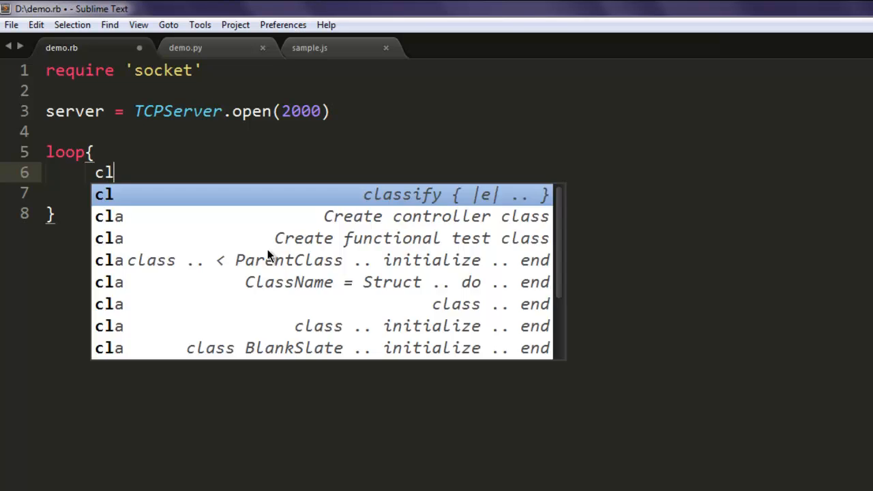
type("ient =")
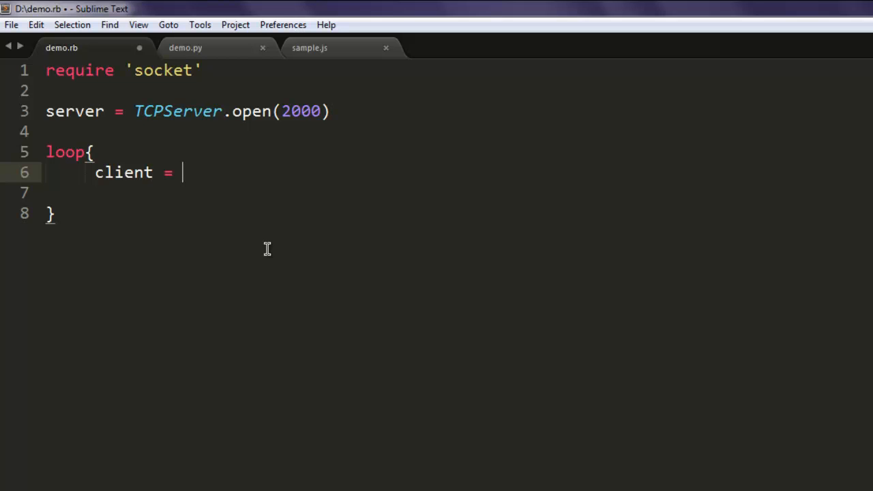
type("server.")
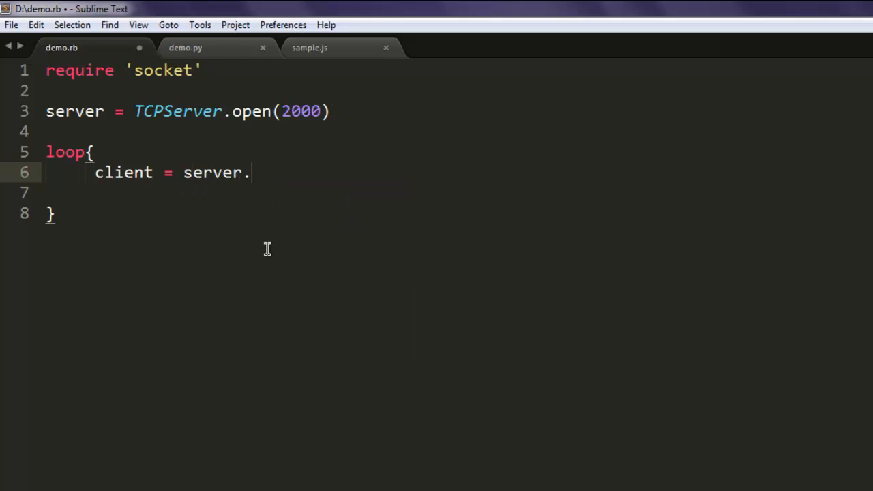
type("accept")
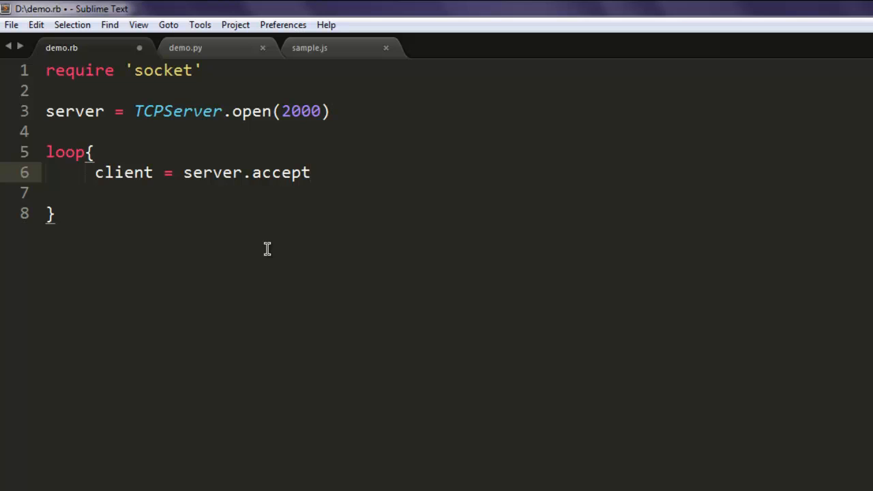
Add client.puts(Time.now.ctime) to send the current time
type("c")
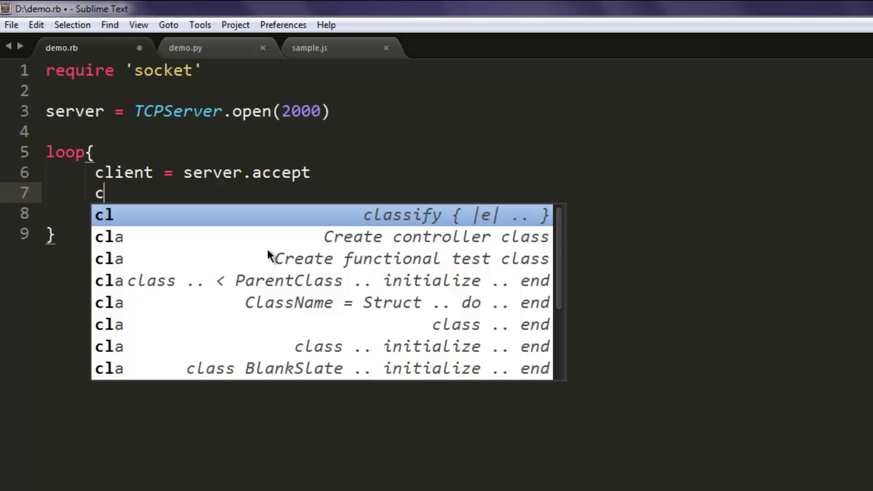
type("lient.")
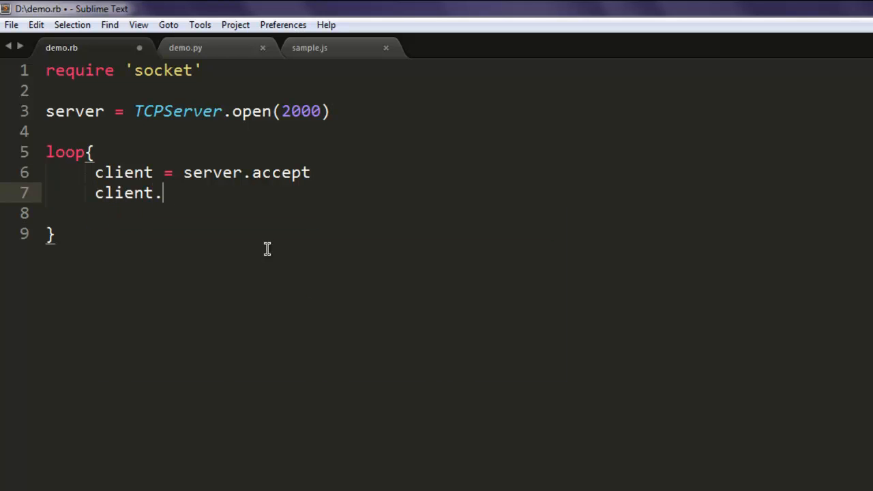
type("puts")
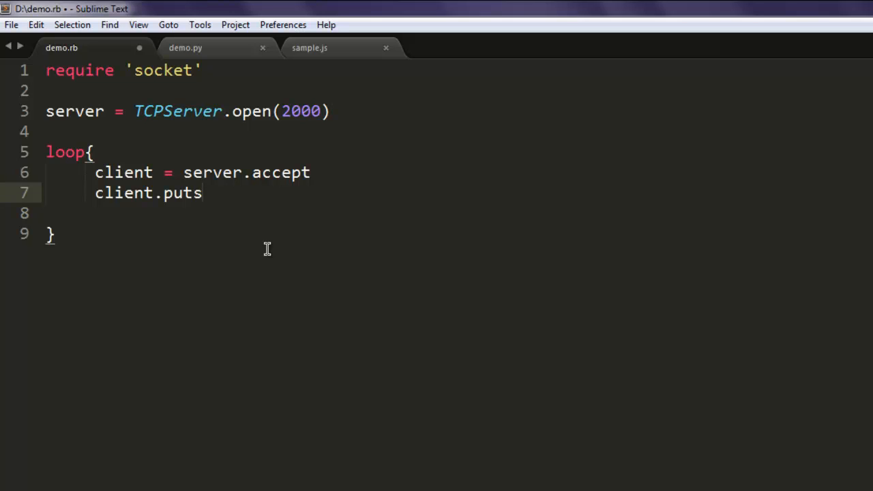
type("(Time)")
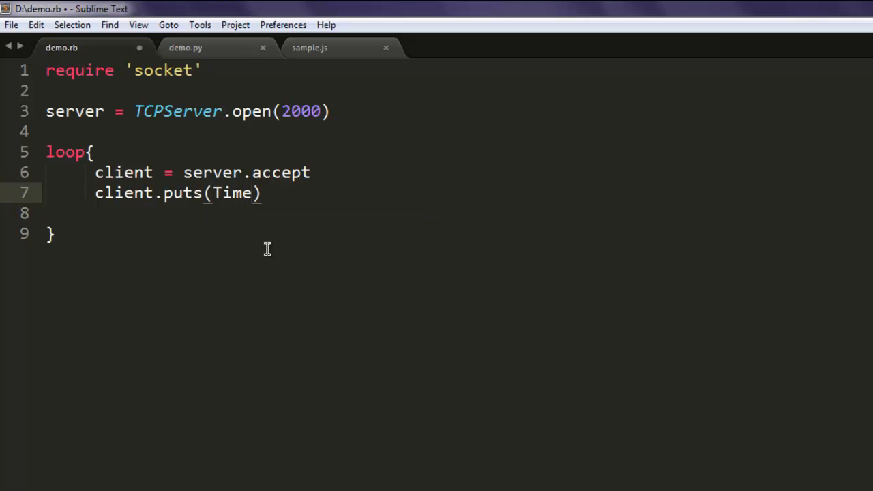
type(".noe")
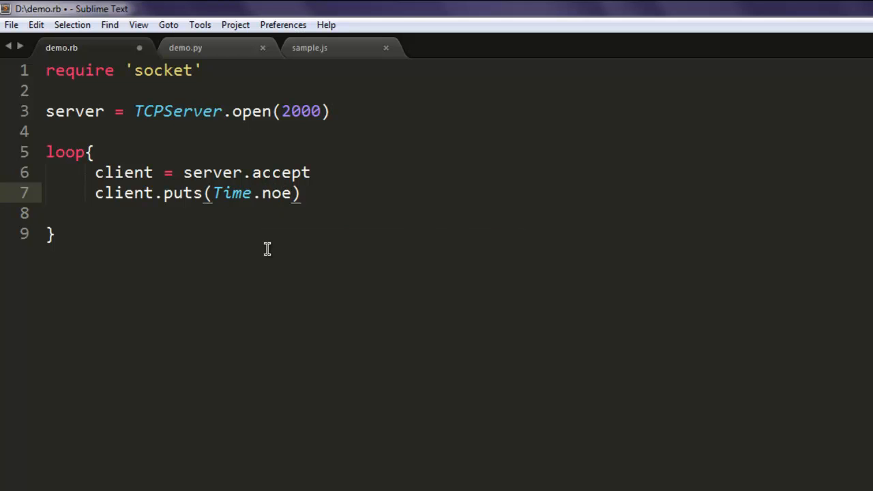
type("now.ctim")
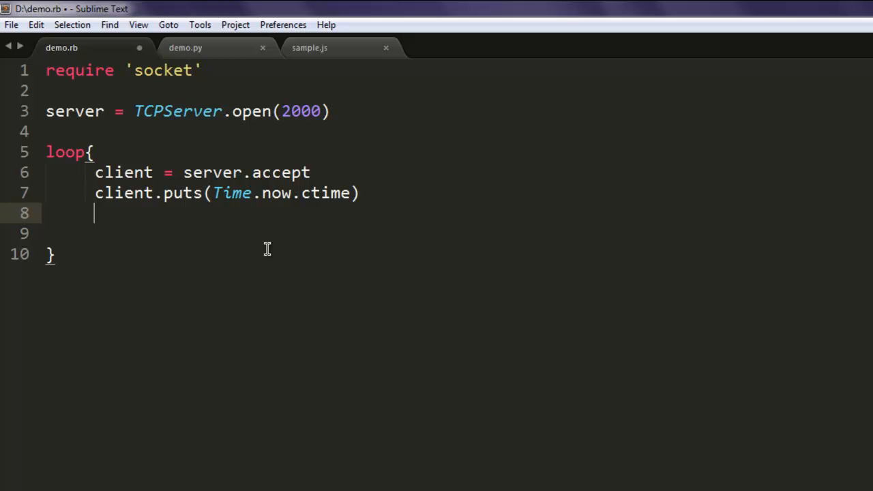
Add client.puts "Closing connection on client" and client.close, then save demo.rb
type("client.puts \"")
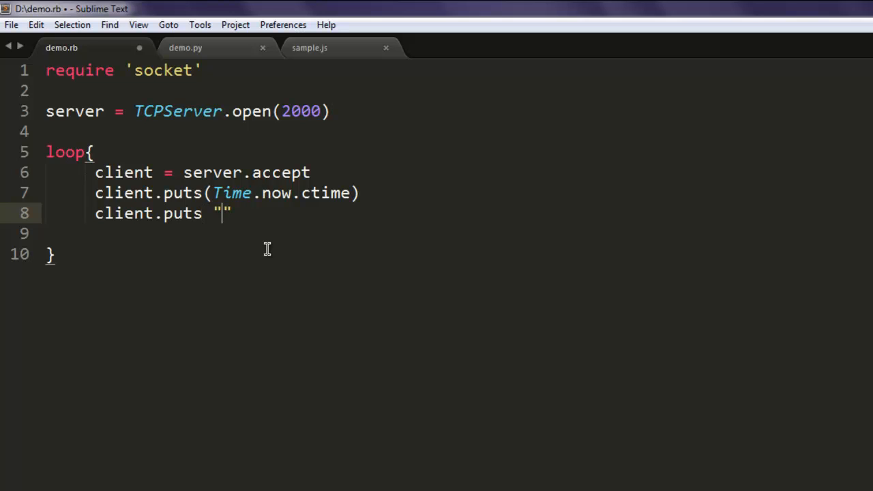
type("Closing")
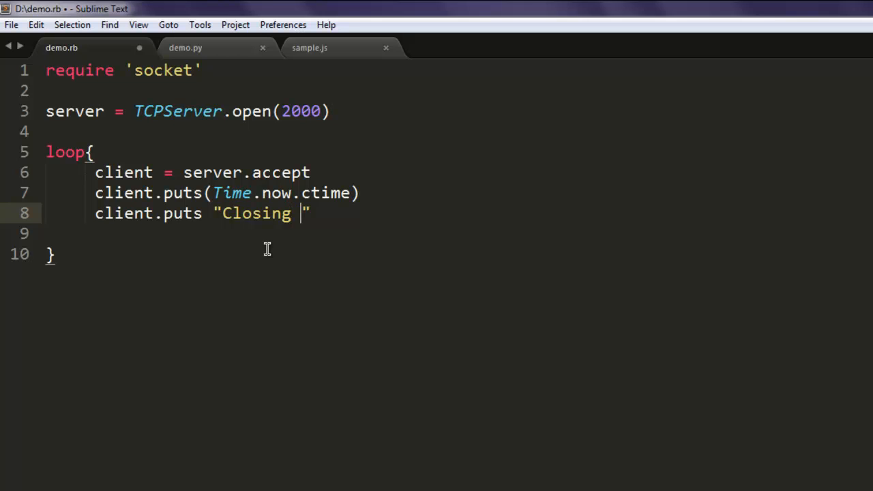
type("connection")
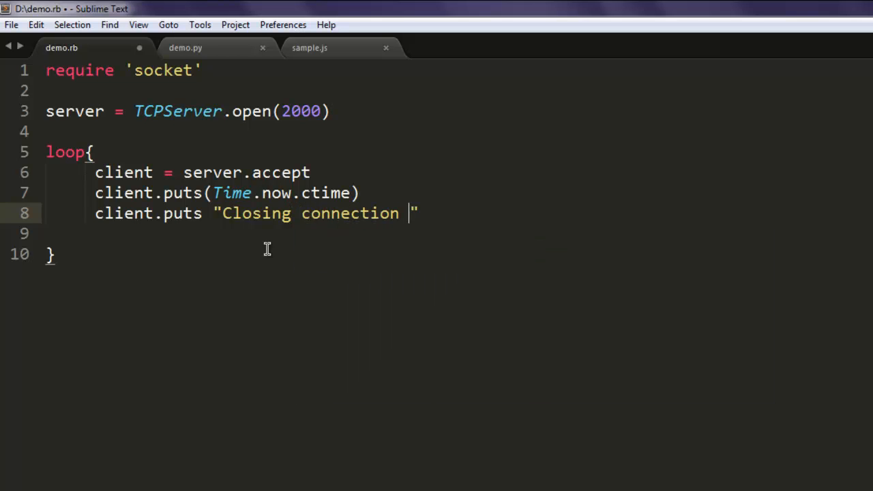
type("on client")
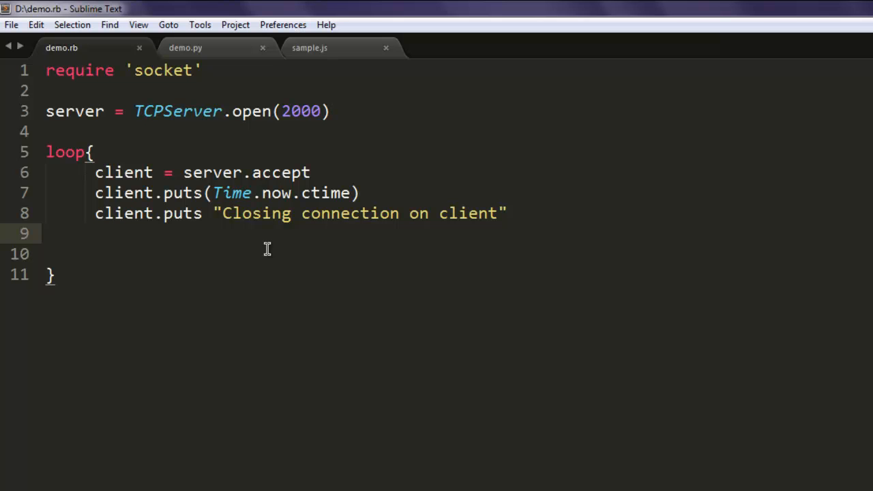
type("client.clos")
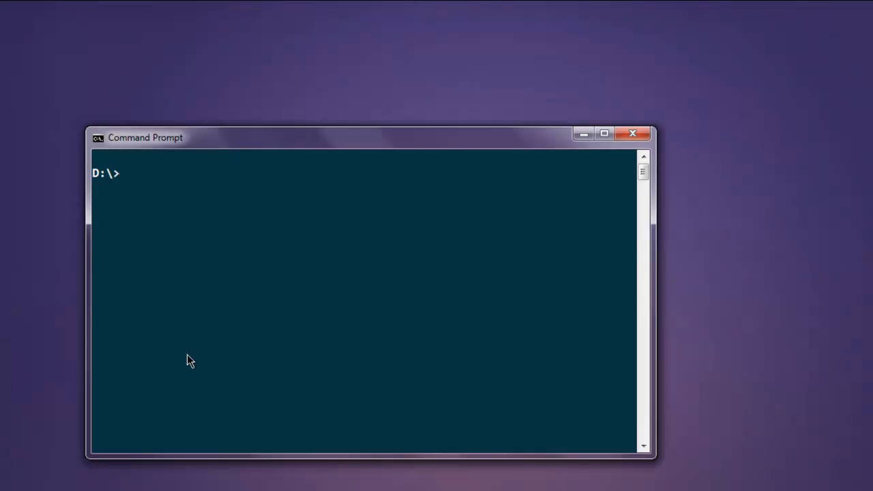
Run ruby demo.rb from D:\ in Command Prompt
type("ruby")
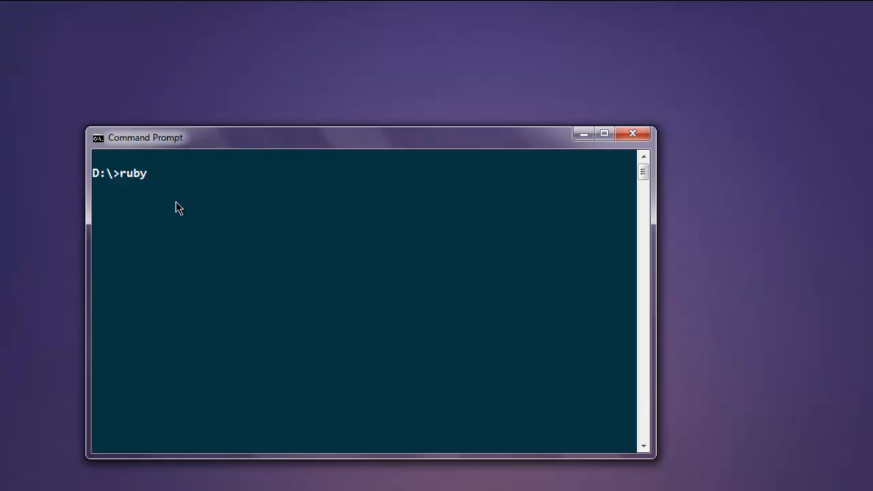
type("demo.r")
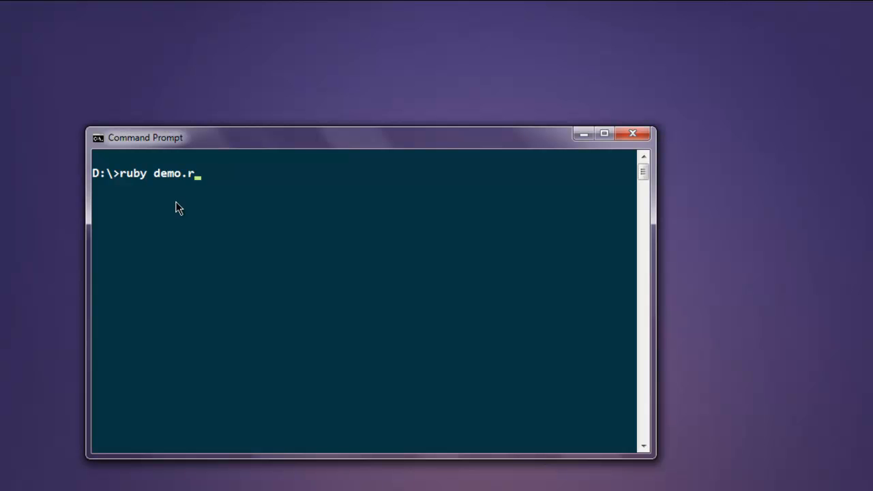
type("b")
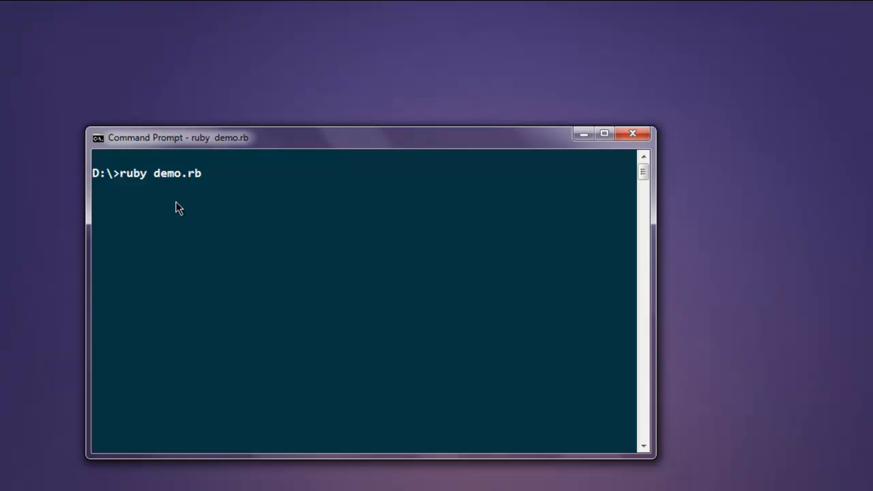
mouse_move(188, 401)
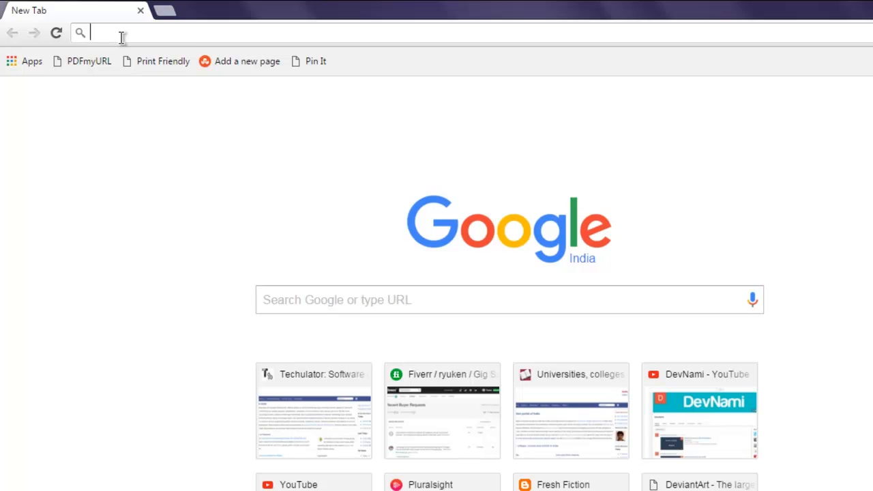
Load localhost:2000 in Chrome to see the time and closing message
type("localhost")
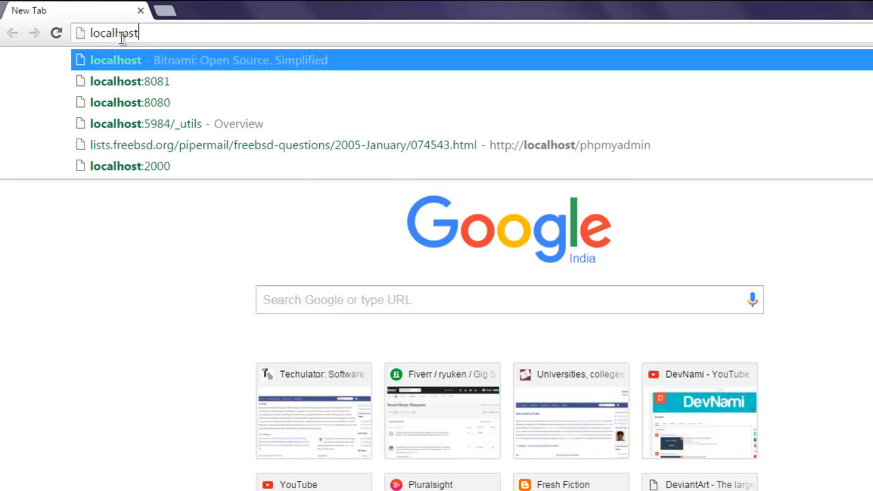
type(":2000")
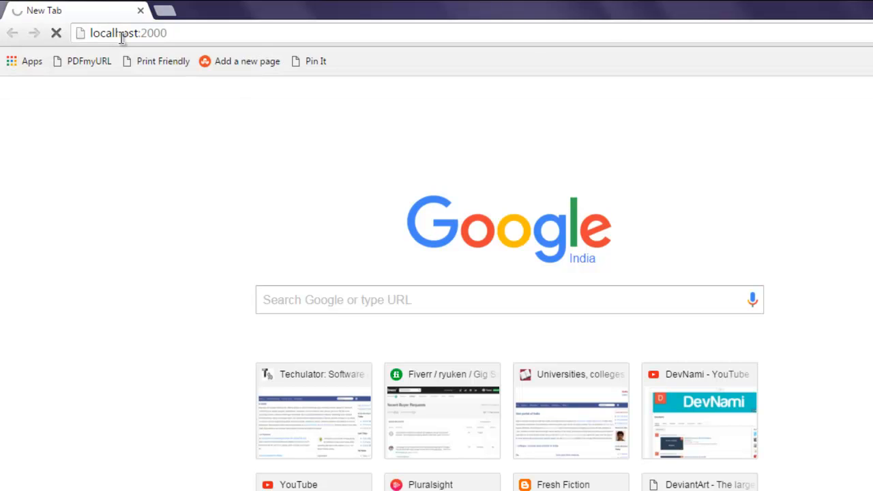
key("Return")
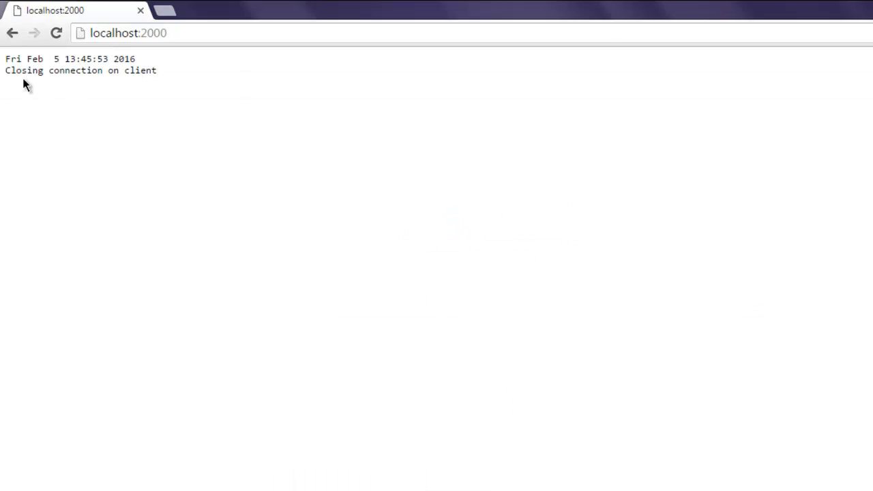
double_click(12, 59)
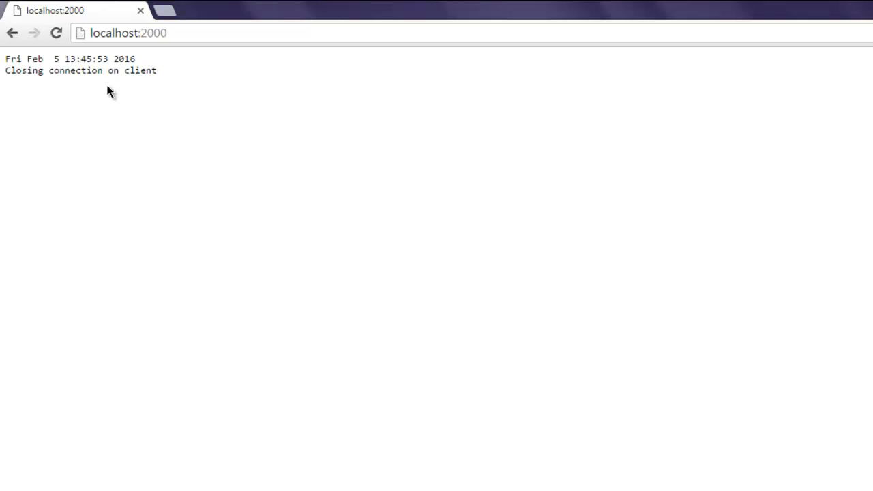
mouse_move(55, 82)
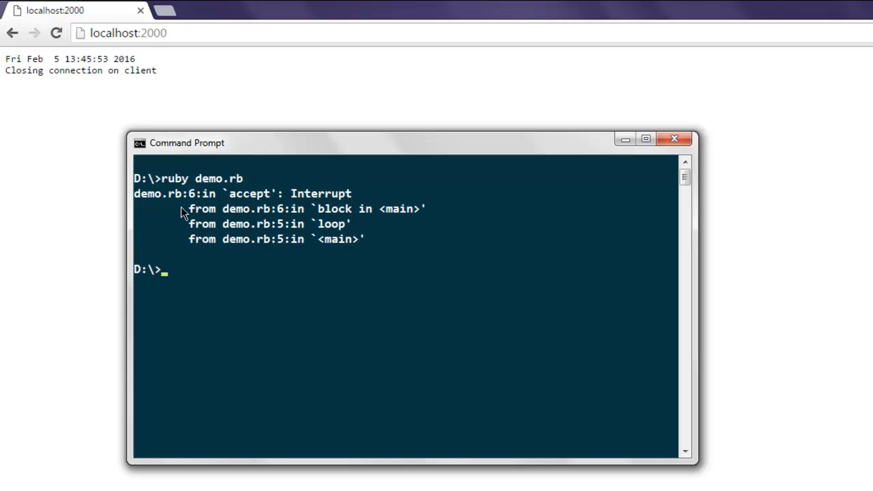
mouse_move(249, 255)
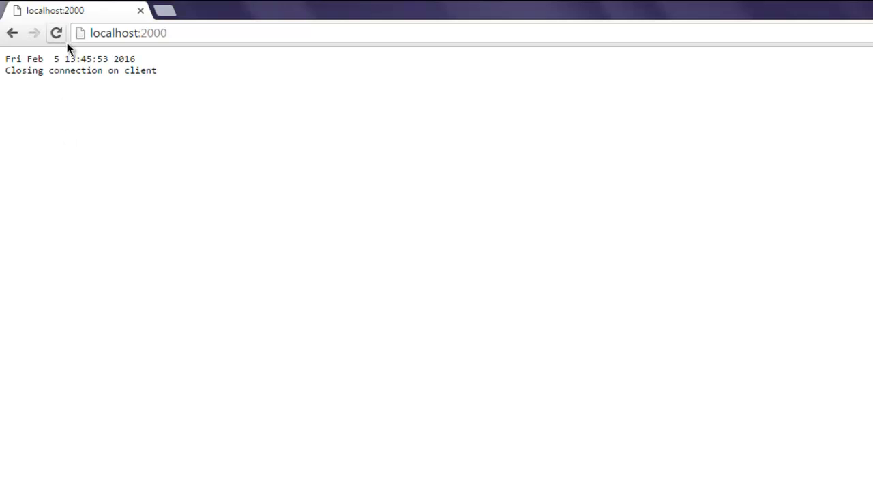
Reload the localhost:2000 page after stopping the server
left_click(56, 33)
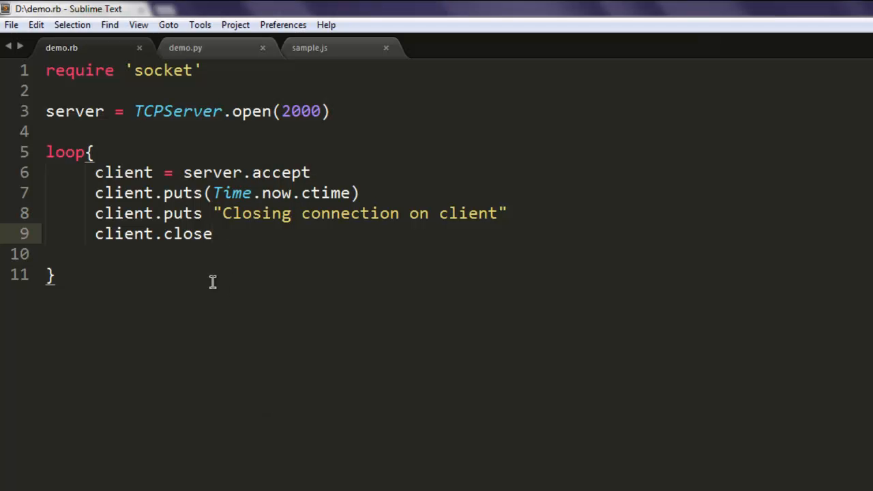
mouse_move(230, 269)
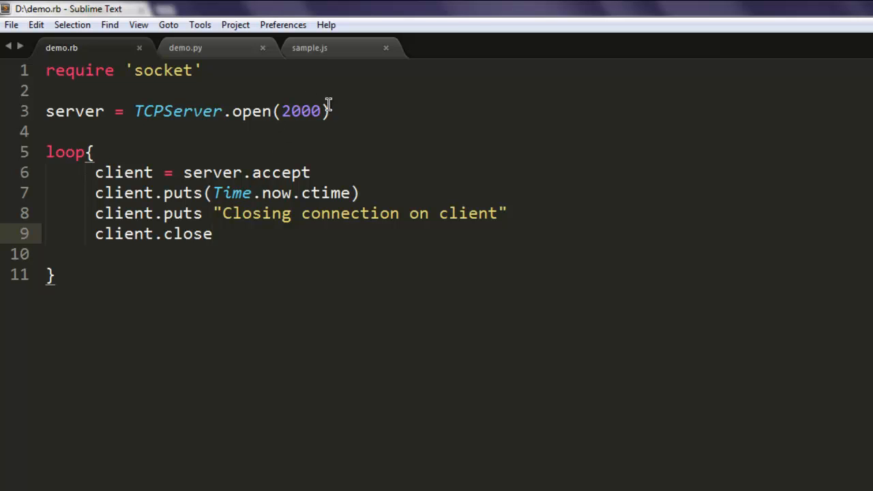
mouse_move(287, 165)
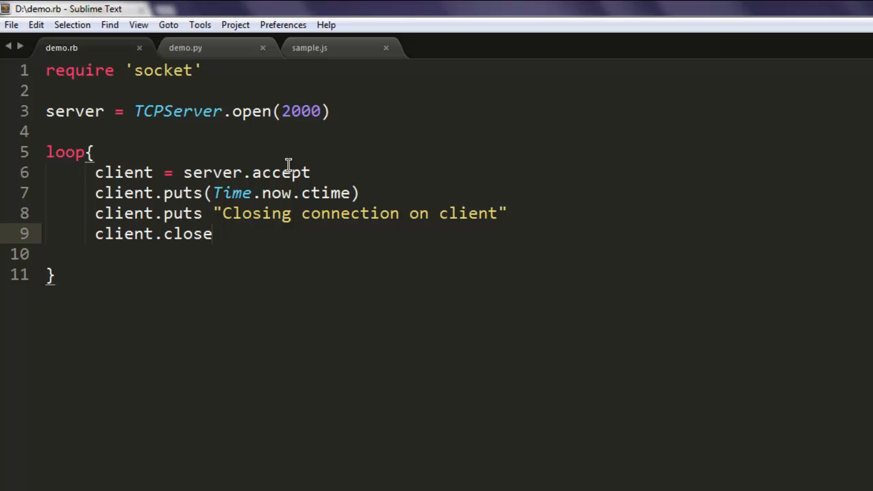
mouse_move(535, 153)
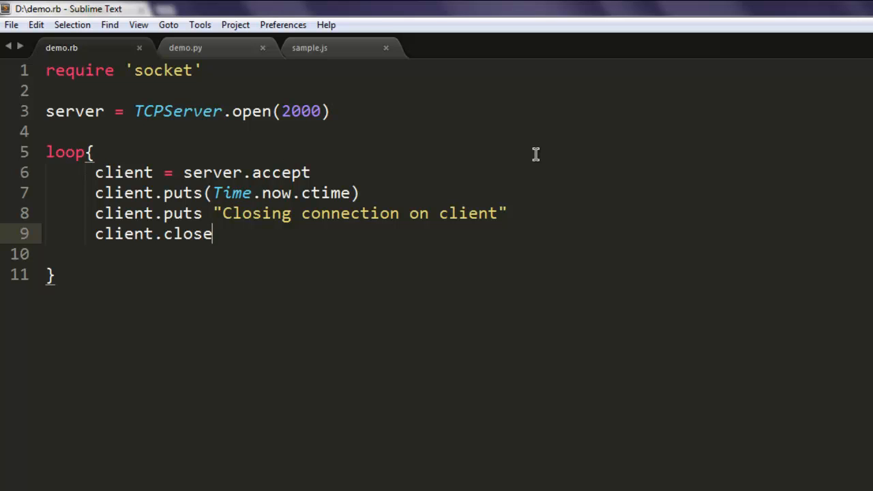
mouse_move(564, 282)
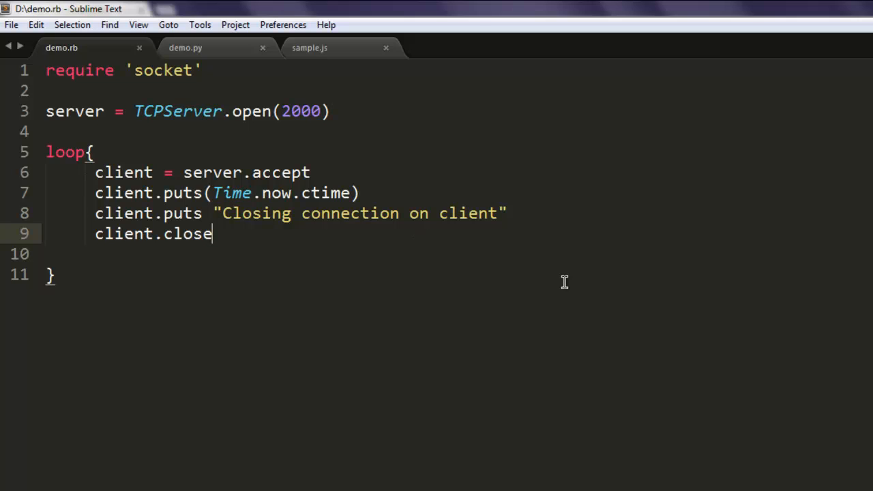